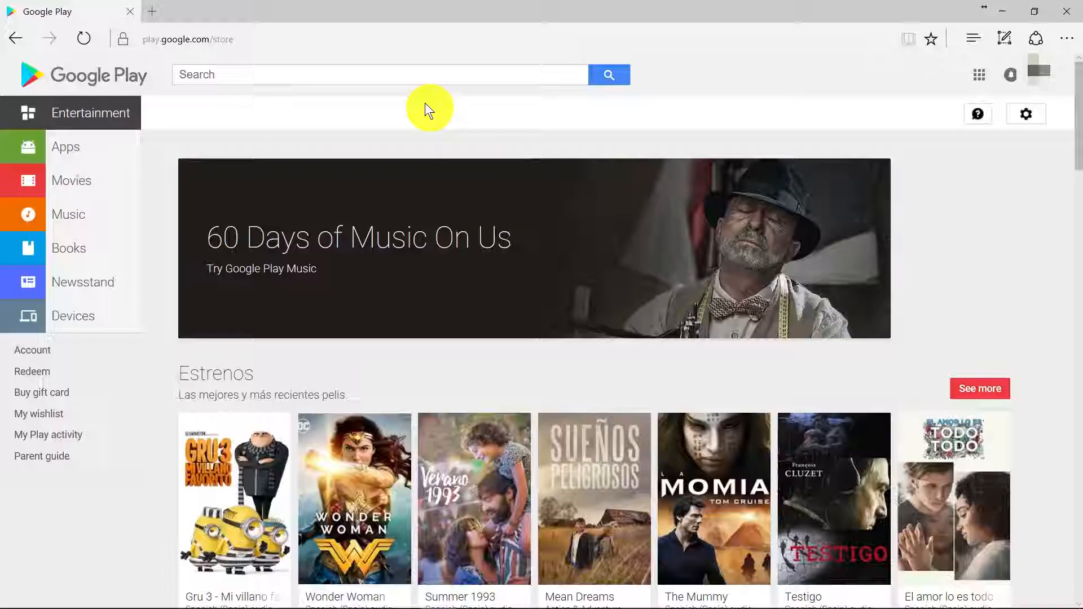
pyautogui.moveTo(136, 93)
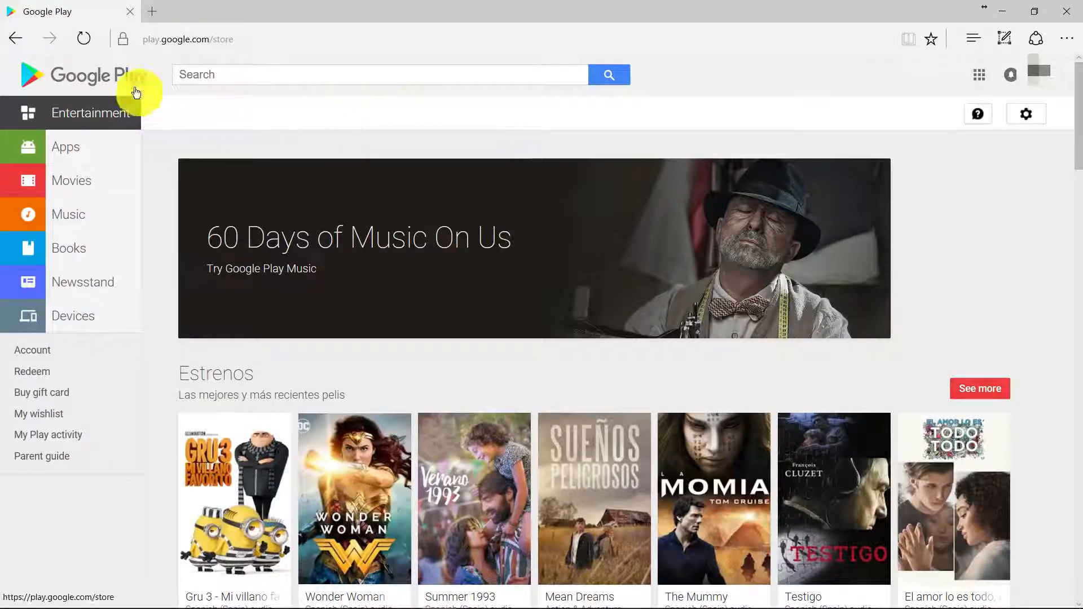
pyautogui.moveTo(203, 119)
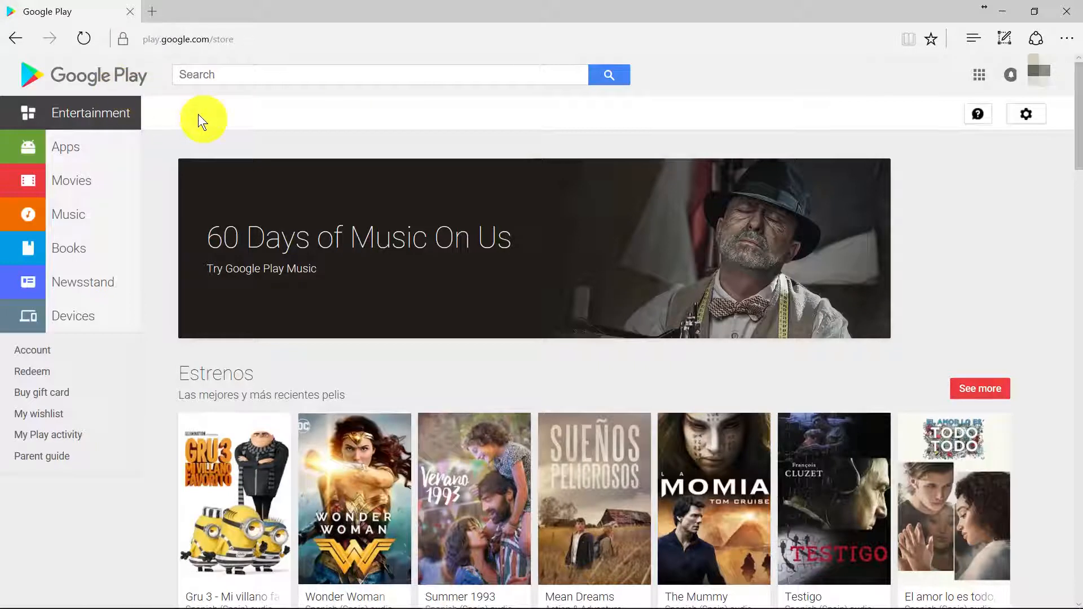
pyautogui.moveTo(988, 58)
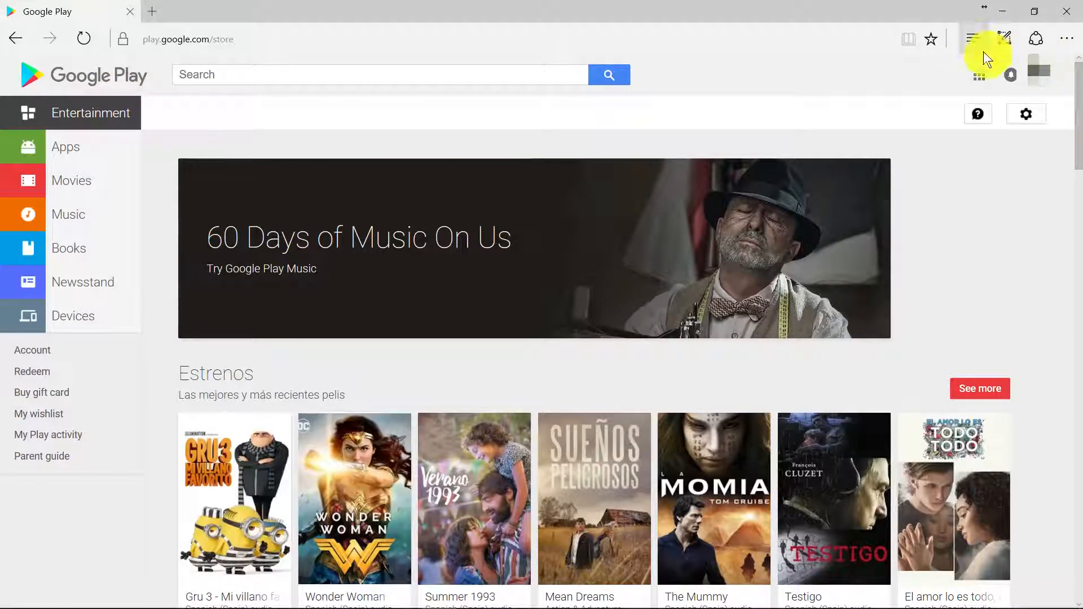
pyautogui.moveTo(942, 100)
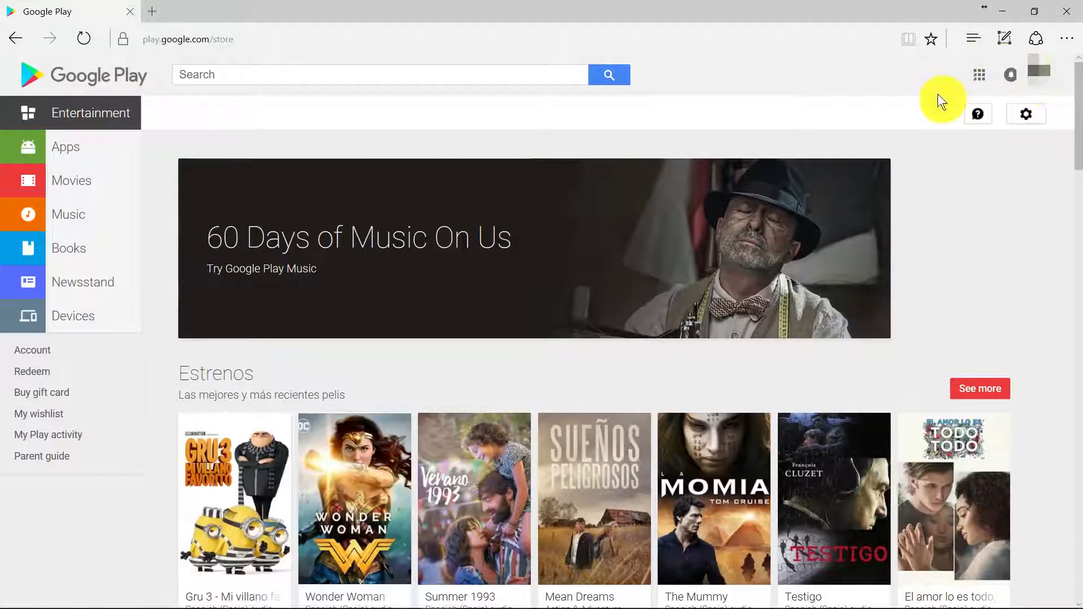
pyautogui.moveTo(632, 126)
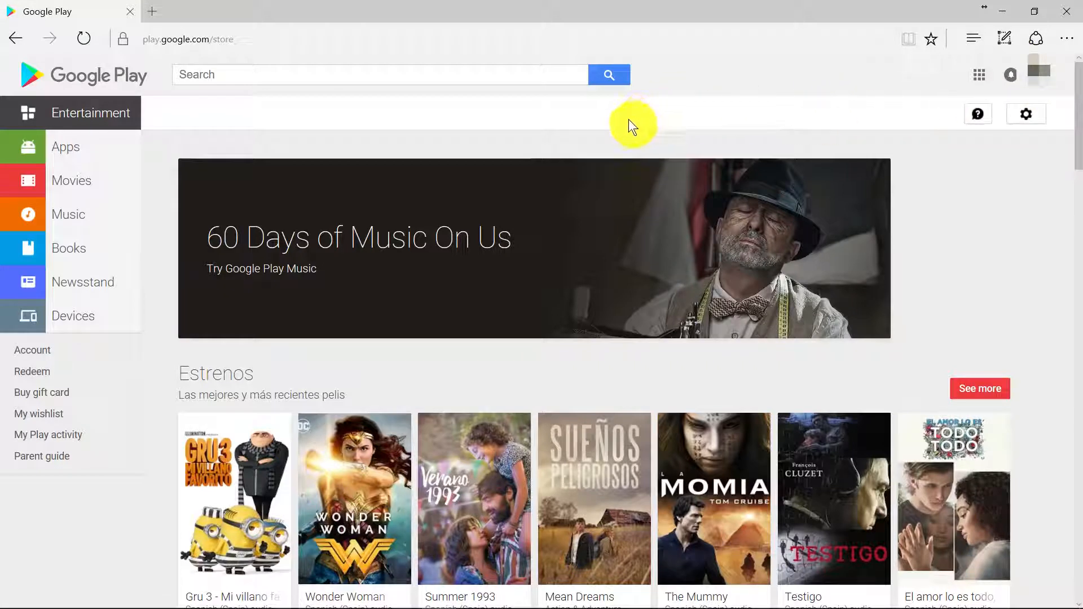
pyautogui.moveTo(302, 125)
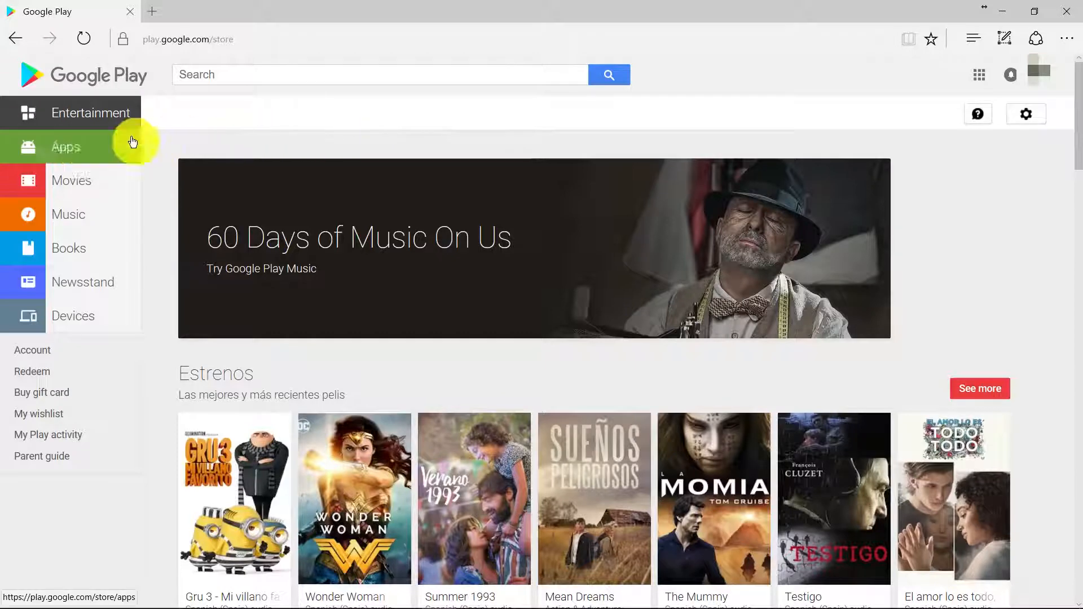
# - Open Apps > My apps and scroll the My Android apps list down to Wifi Analyzer
pyautogui.click(66, 147)
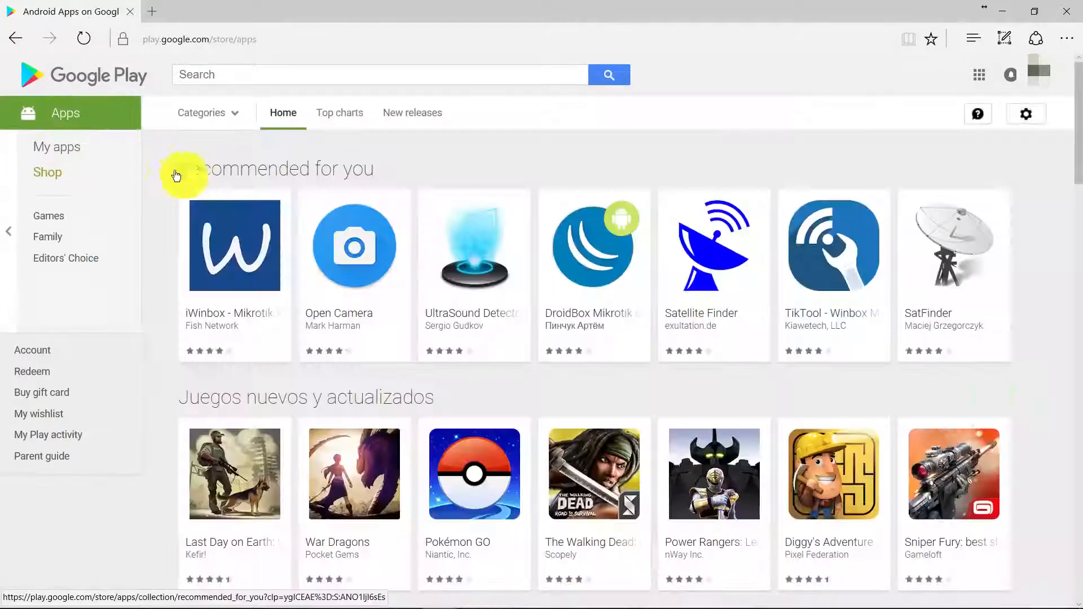
pyautogui.click(65, 113)
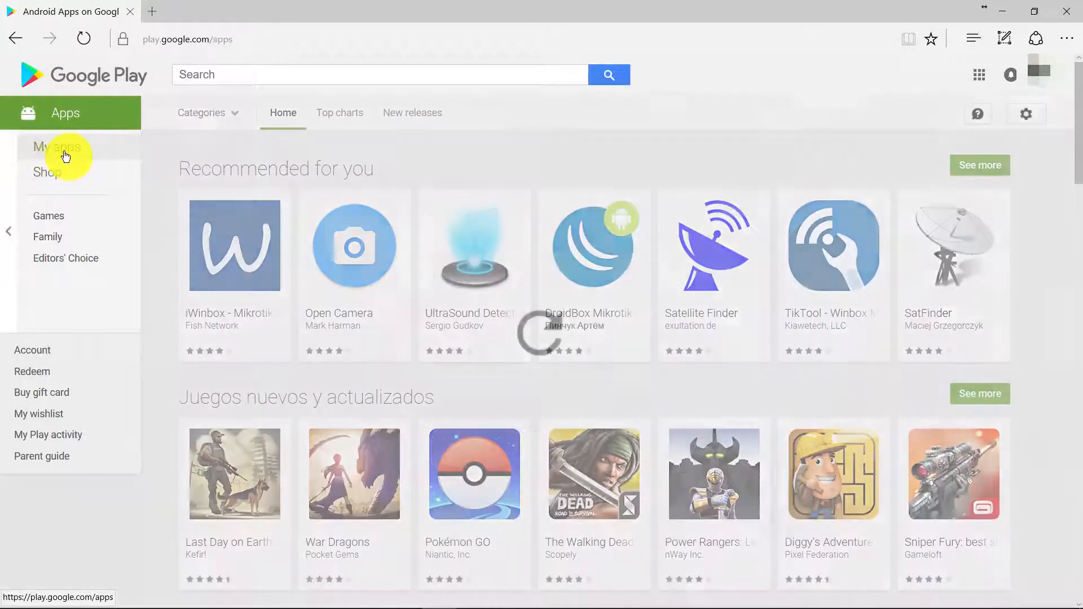
pyautogui.click(58, 148)
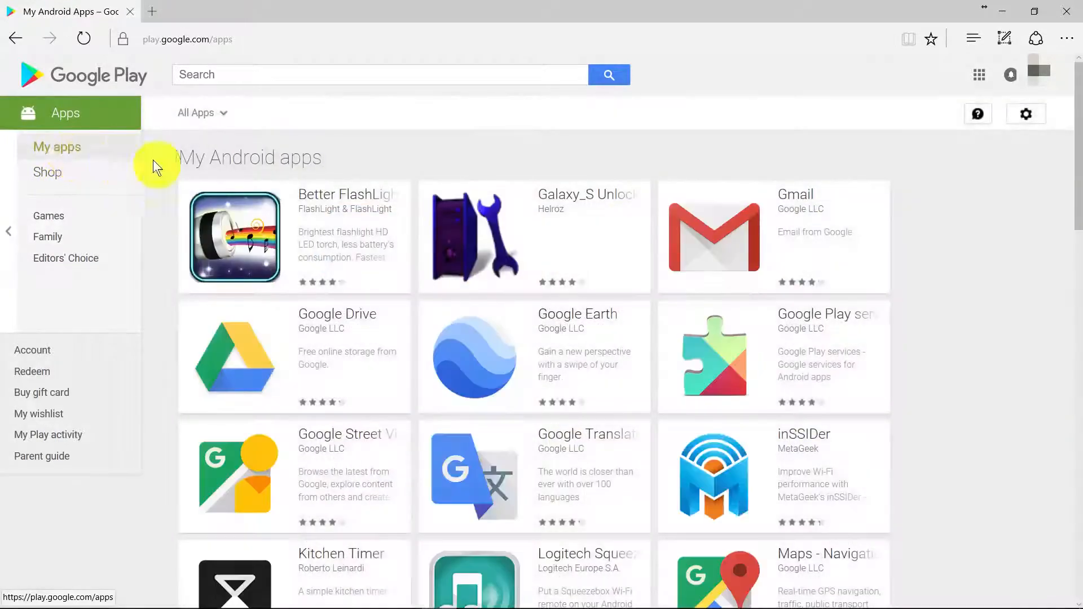
pyautogui.moveTo(976, 256)
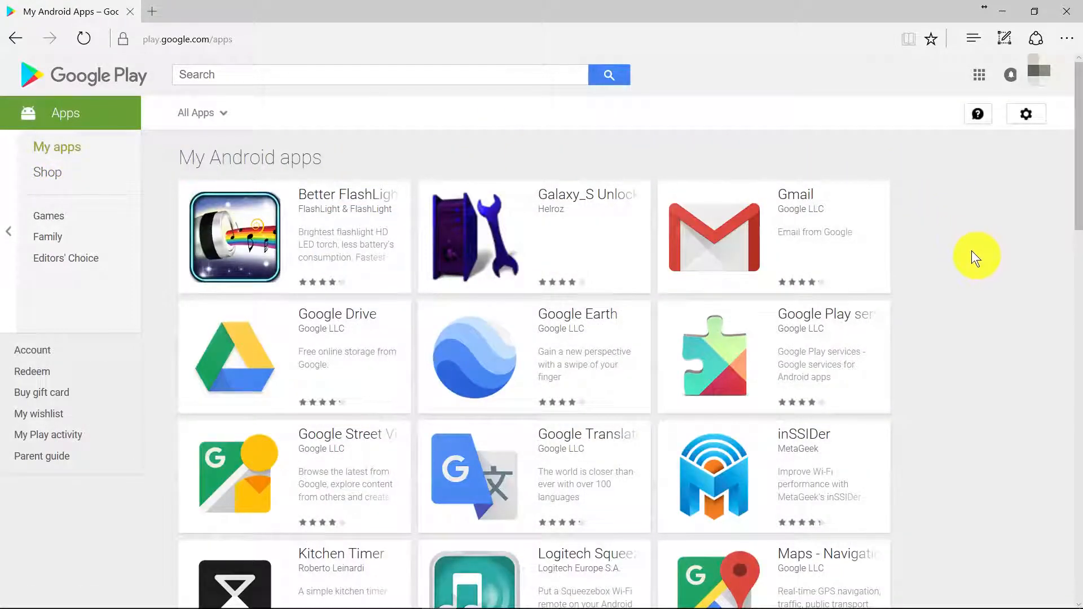
pyautogui.scroll(-3)
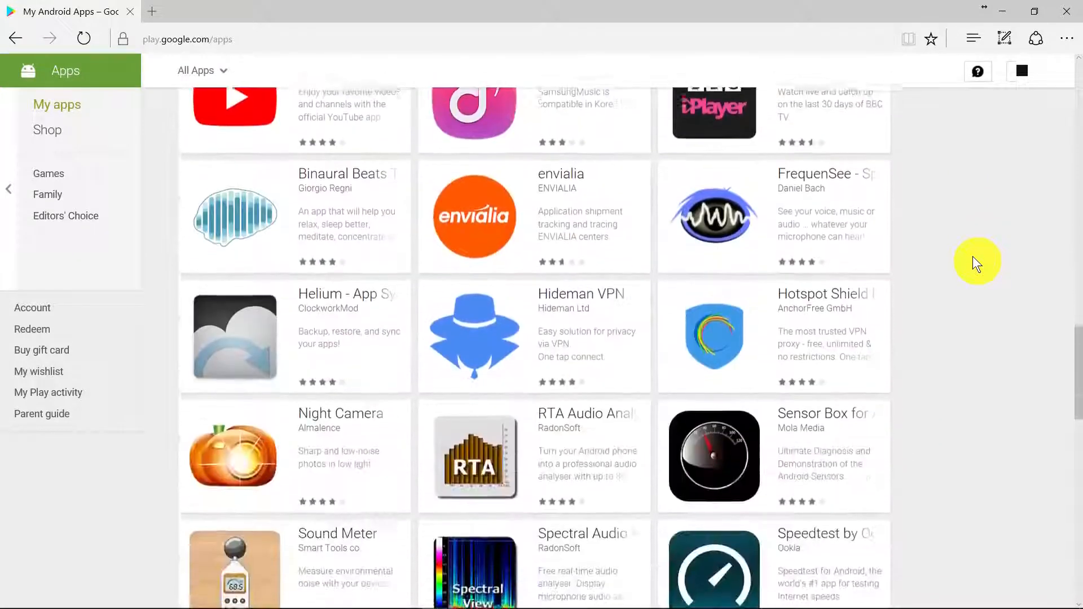
pyautogui.scroll(-3)
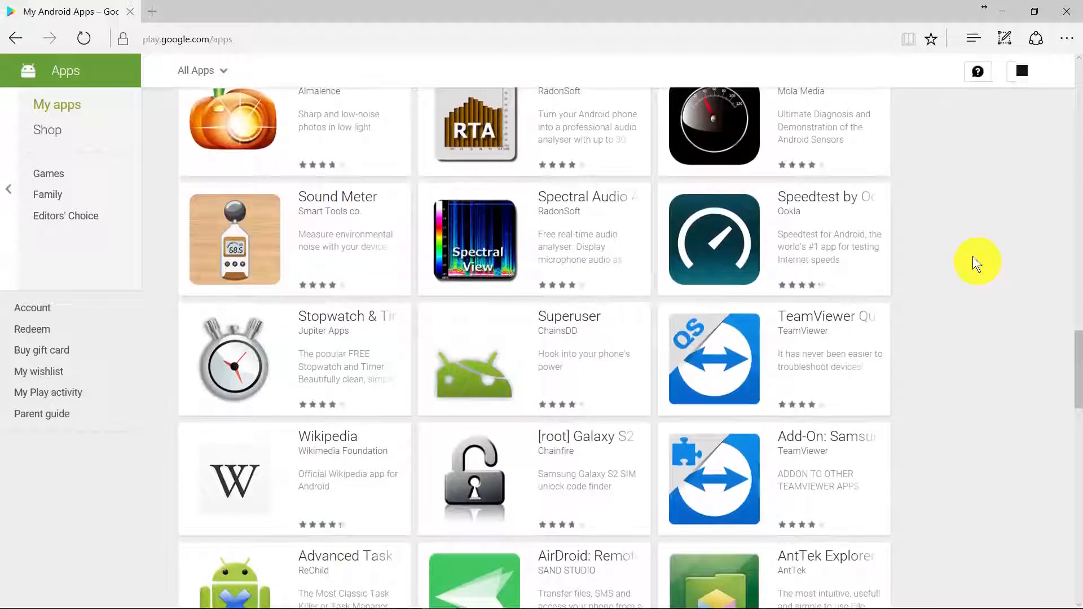
pyautogui.scroll(-3)
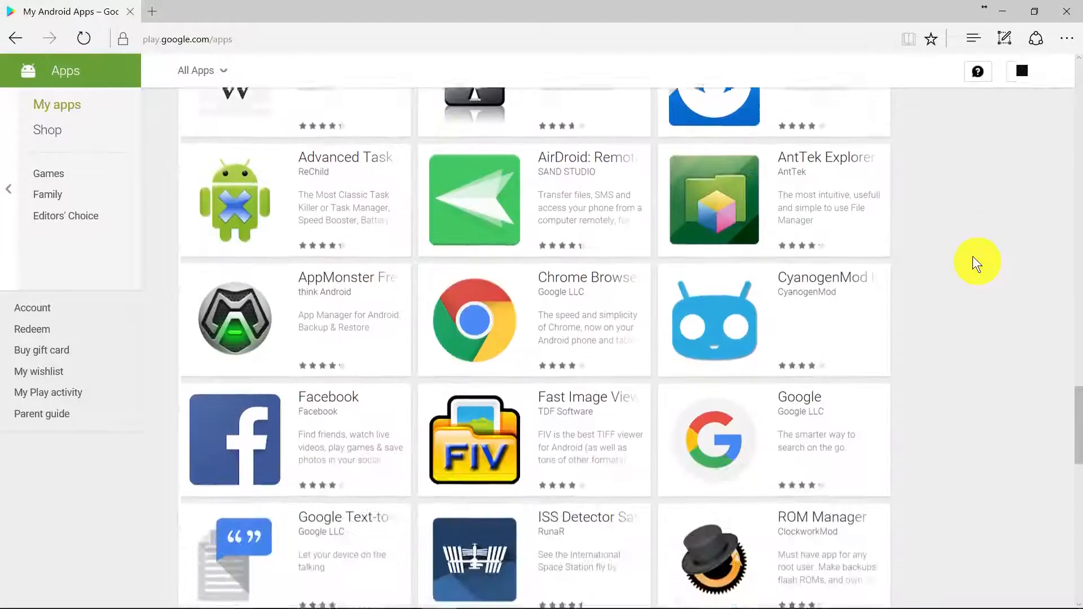
pyautogui.scroll(-3)
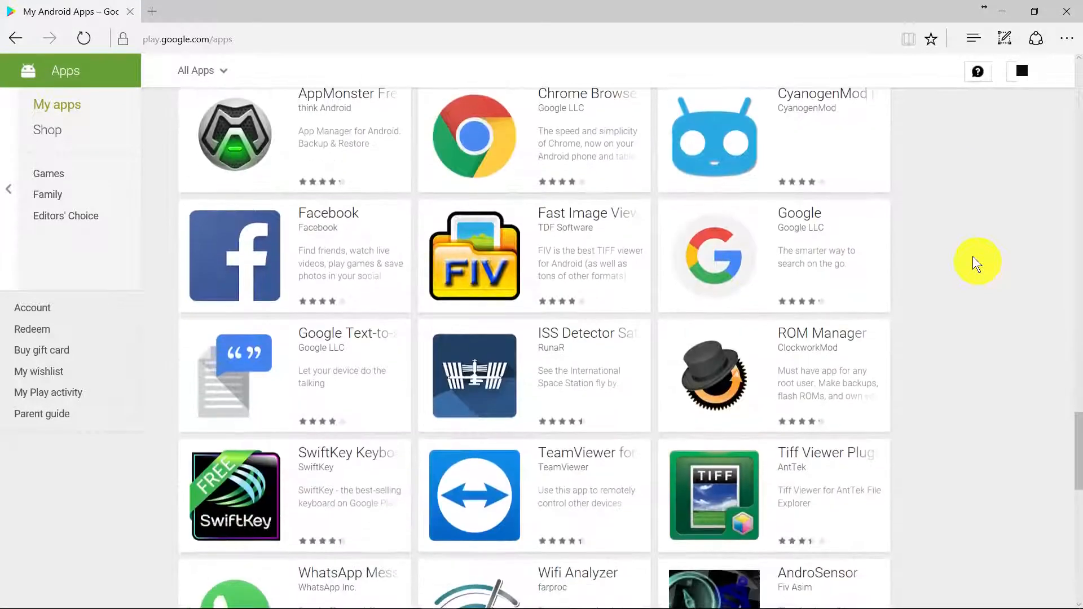
pyautogui.scroll(-3)
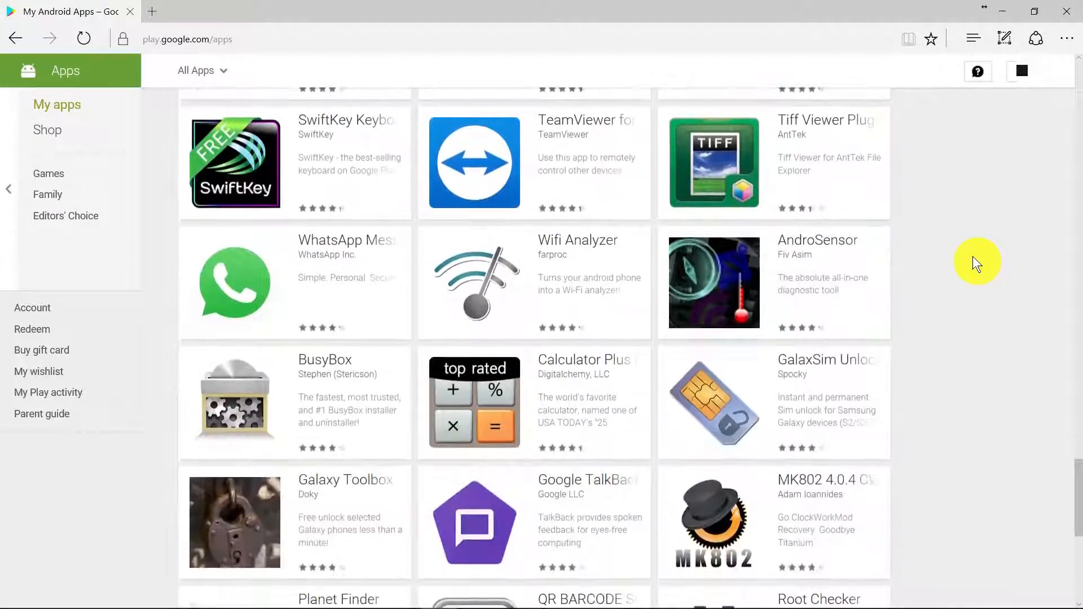
pyautogui.moveTo(517, 264)
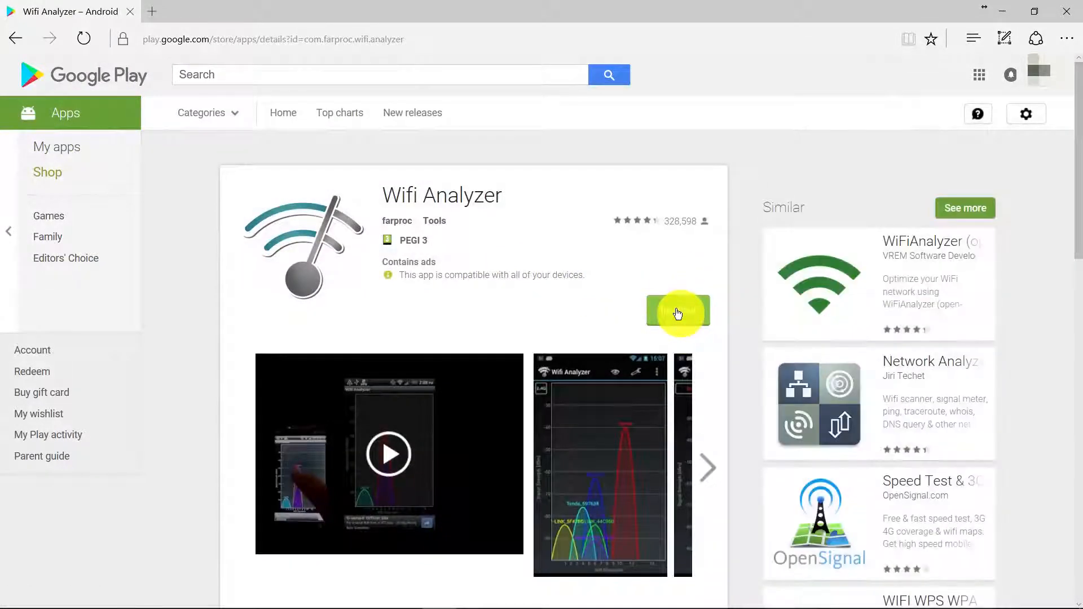
# - Start installing Wifi Analyzer and confirm the account password to reach device selection
pyautogui.click(678, 313)
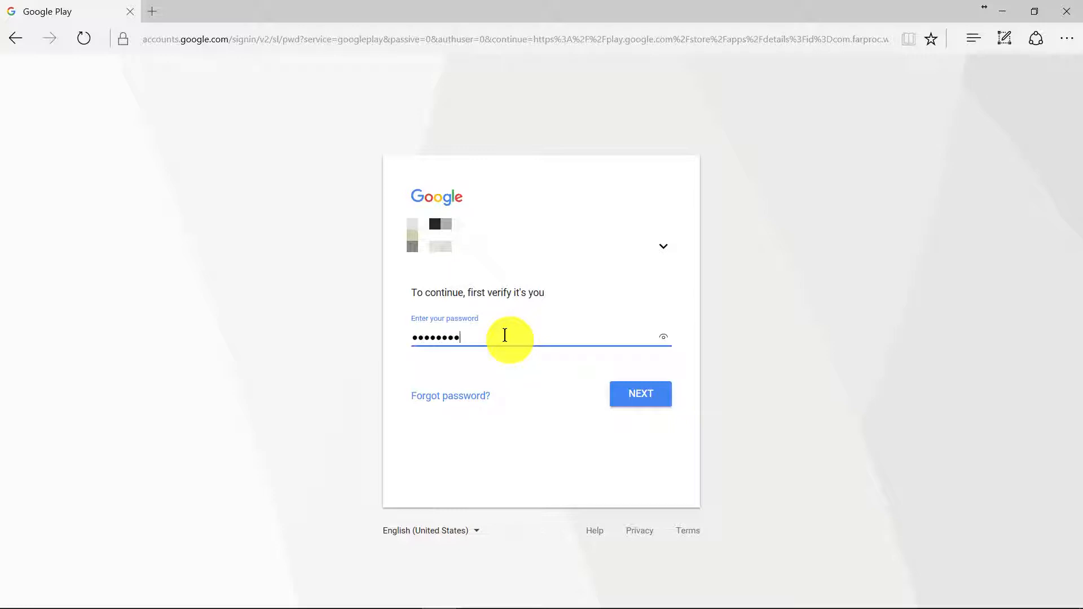
pyautogui.click(639, 394)
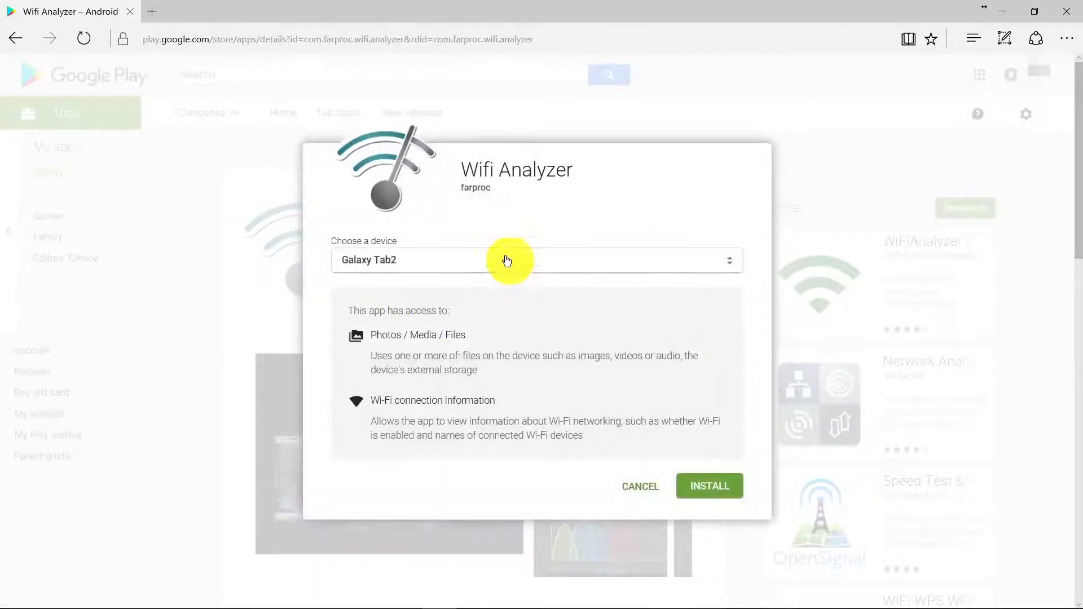
pyautogui.moveTo(726, 267)
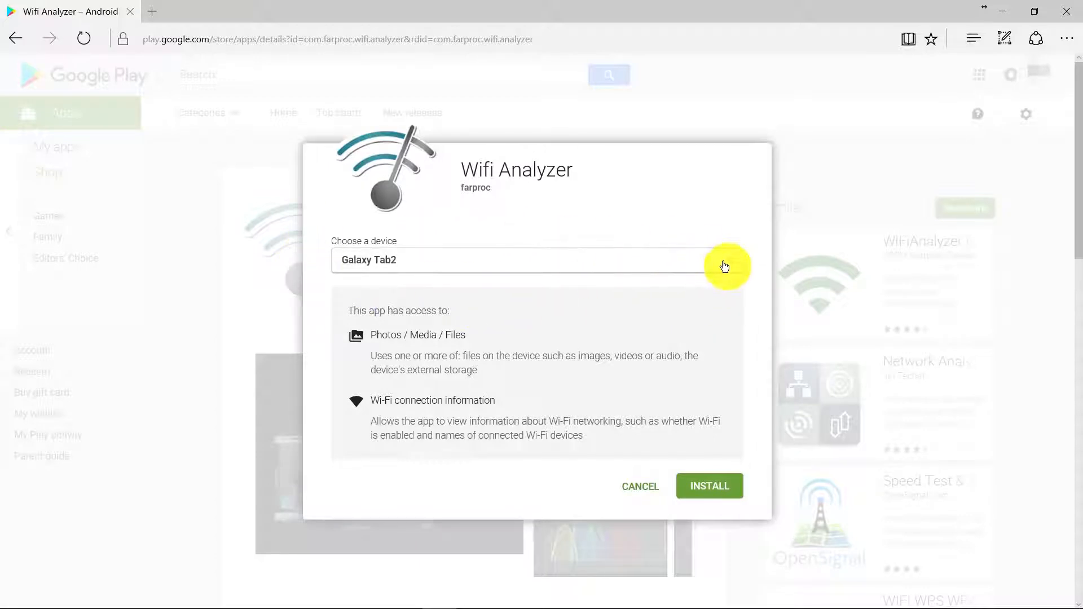
pyautogui.click(538, 260)
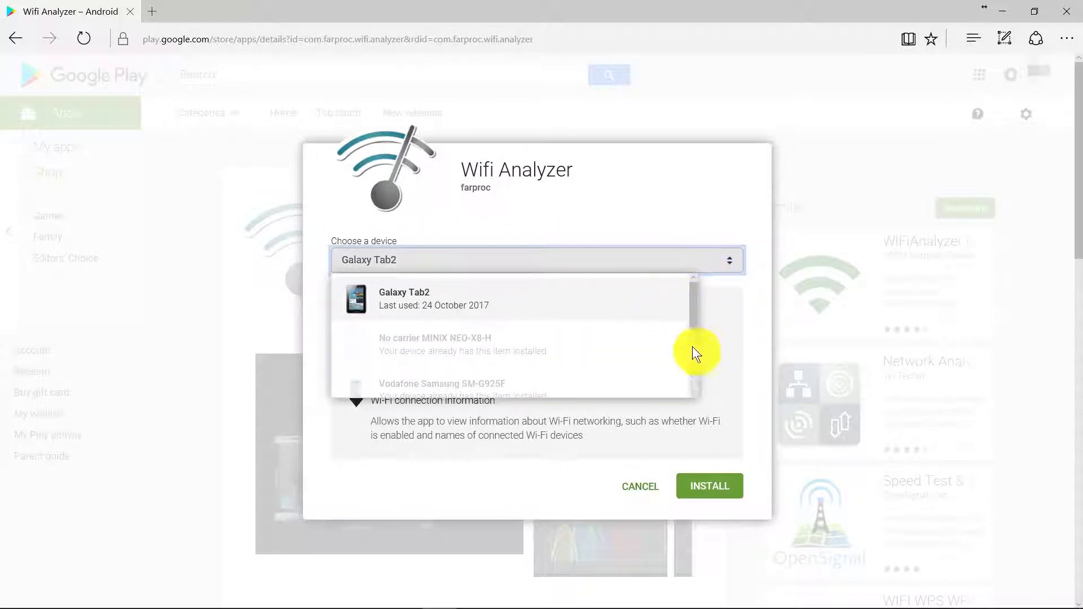
pyautogui.scroll(-3)
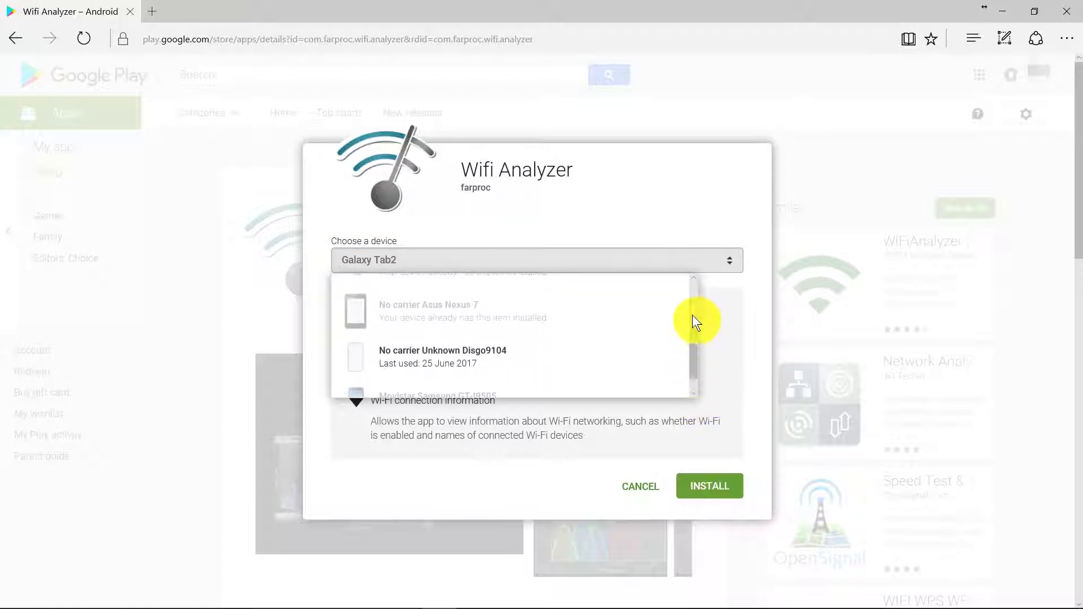
pyautogui.scroll(3)
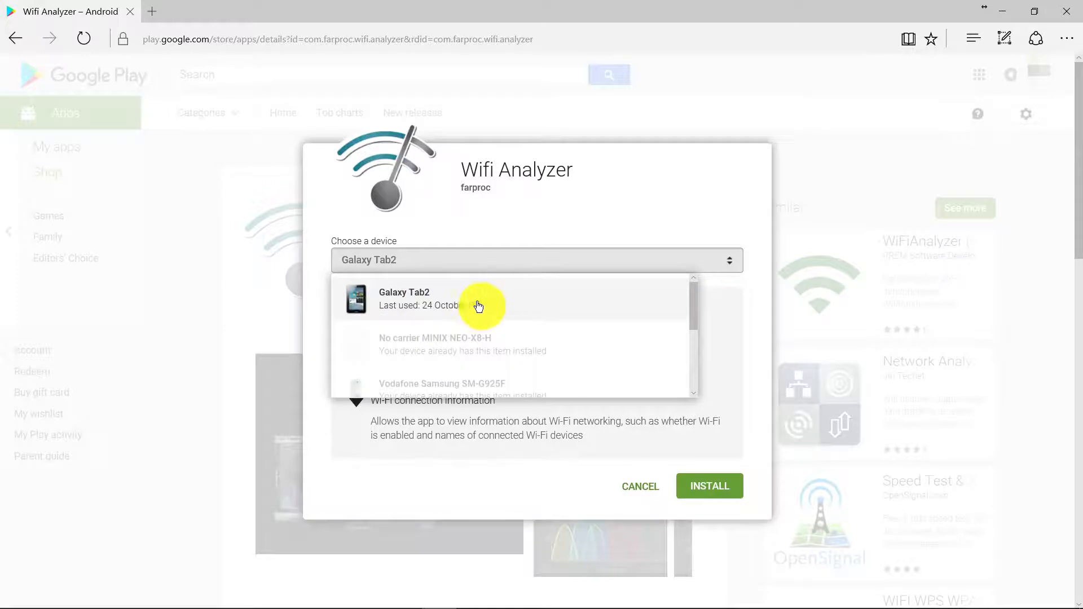
pyautogui.moveTo(486, 268)
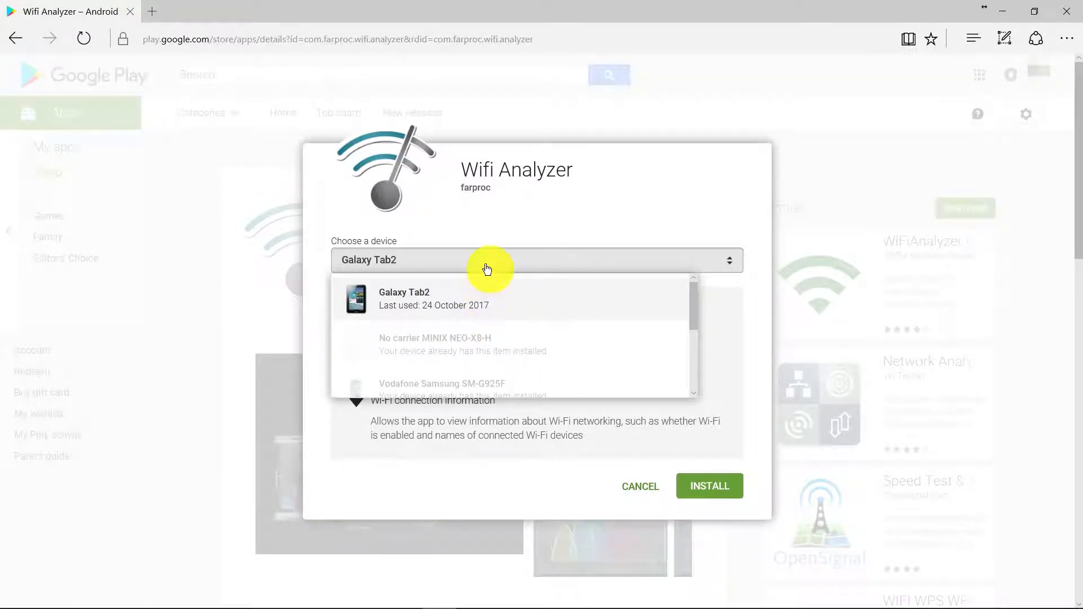
pyautogui.click(404, 297)
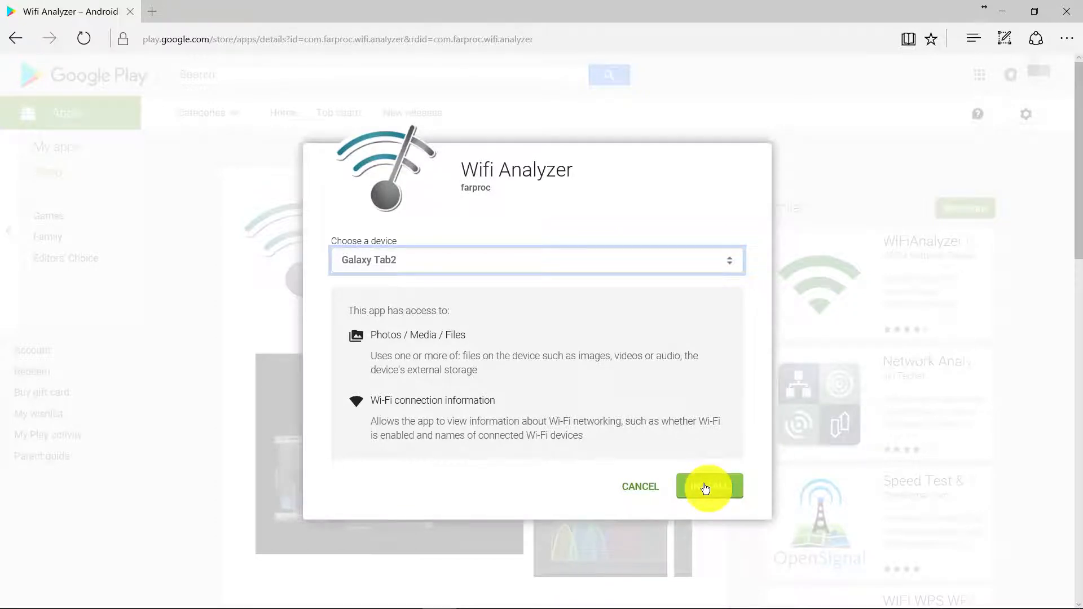
# - Confirm installing Wifi Analyzer on the Galaxy Tab2 in the device dialog
pyautogui.click(709, 487)
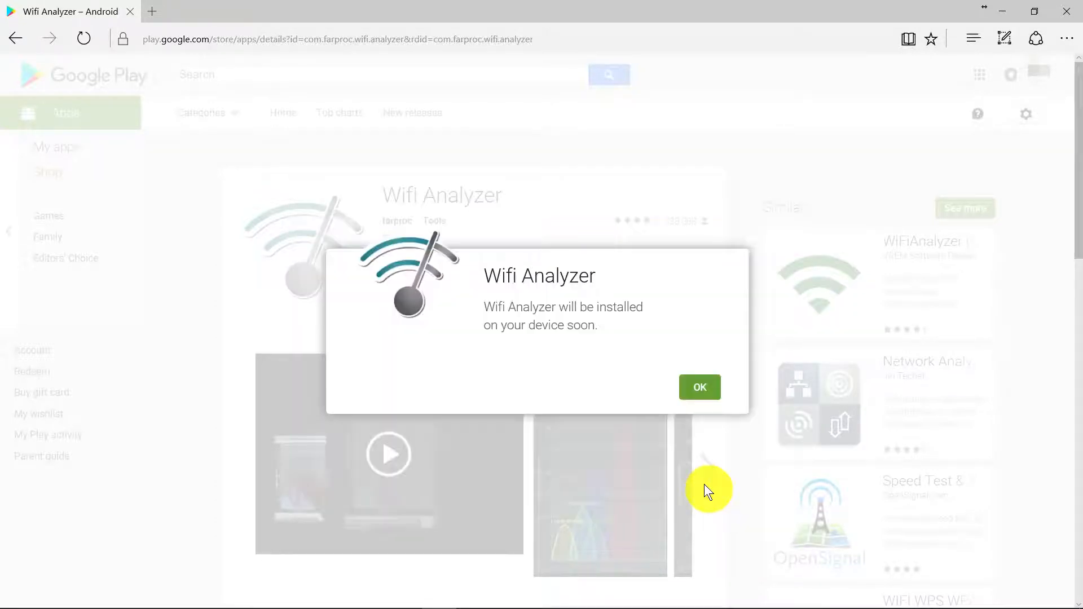
pyautogui.moveTo(699, 387)
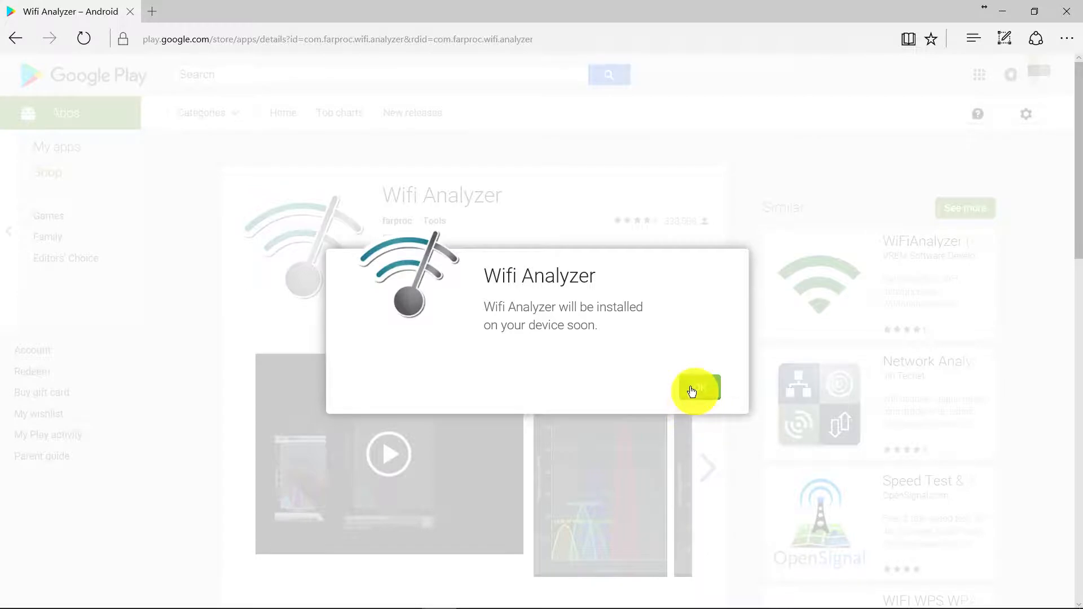